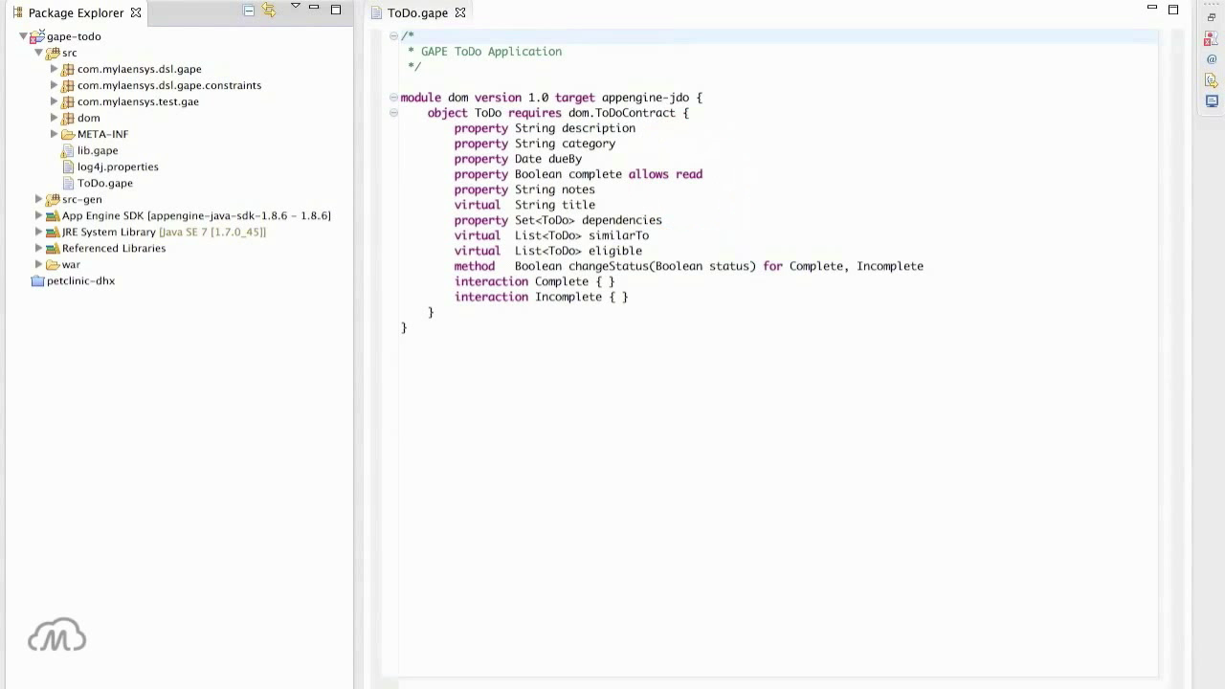
- Mark the Buy milk to-do (Domestic, due 11/05/2013) as complete
click(690, 174)
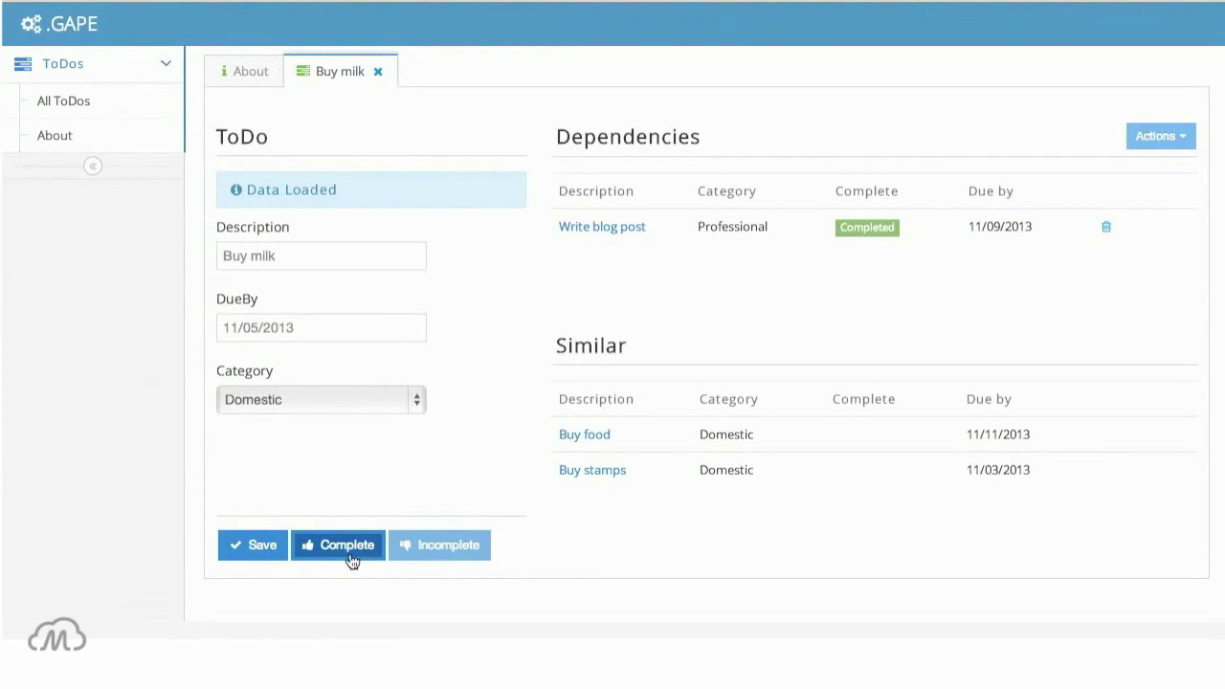
click(337, 544)
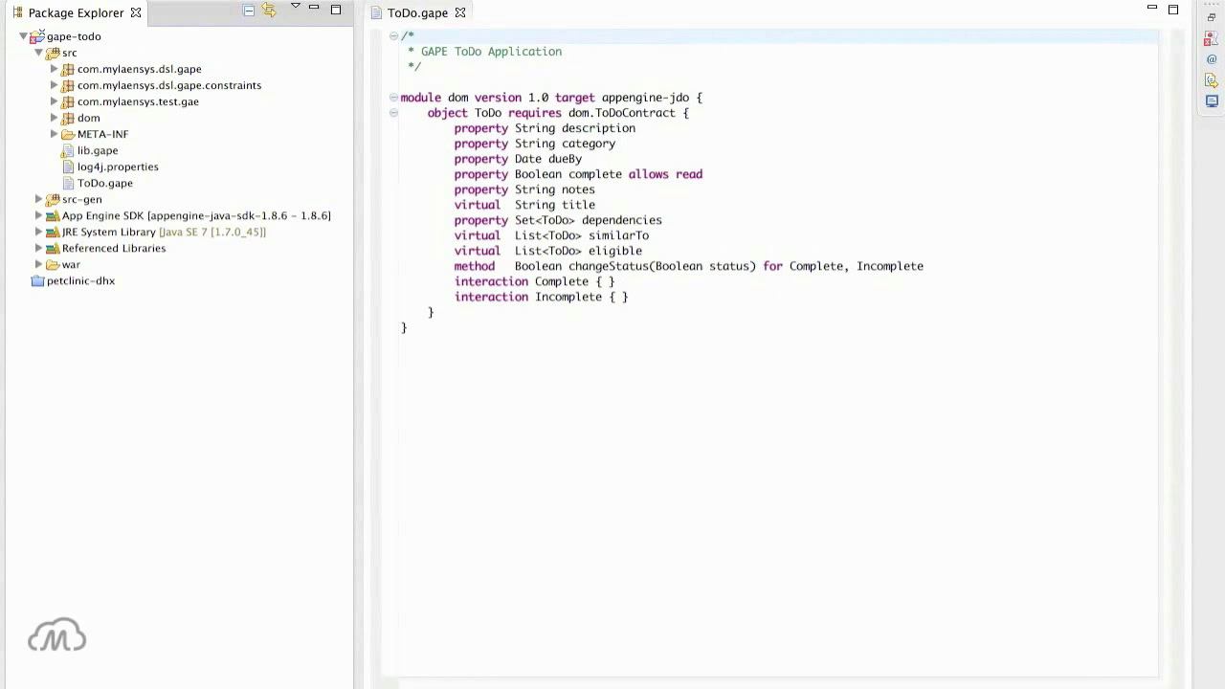
click(637, 115)
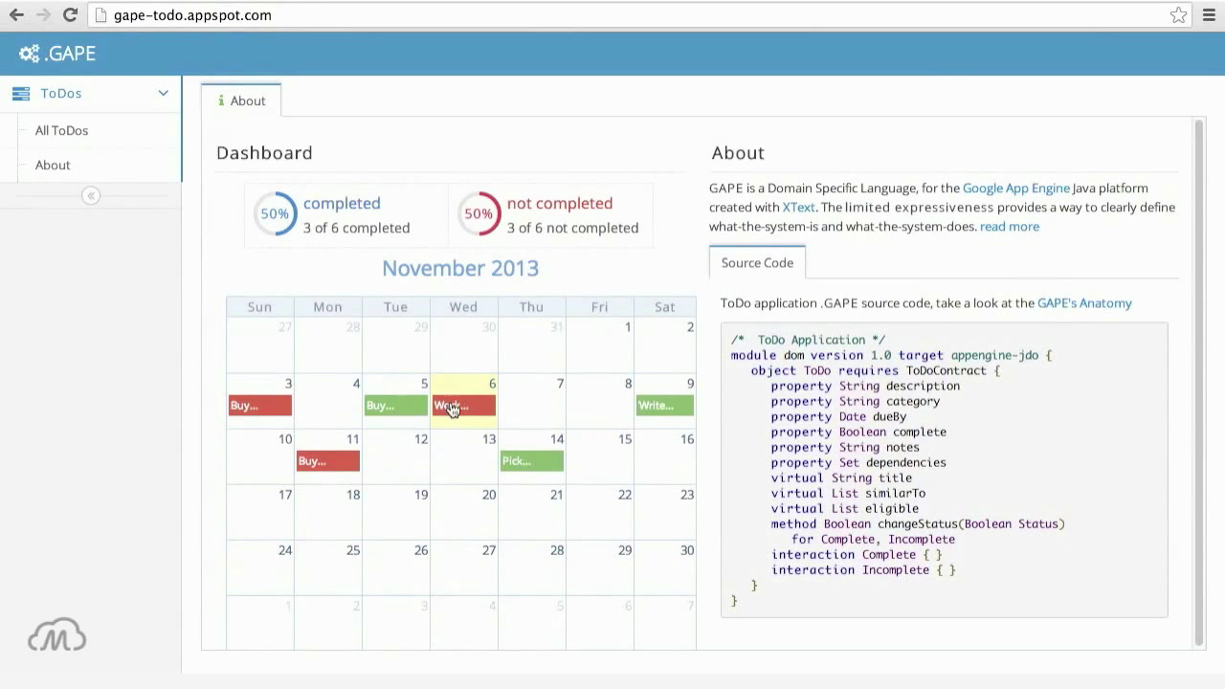
- Open Work on Gape from the Nov 6 calendar entry and mark it Completed
click(463, 405)
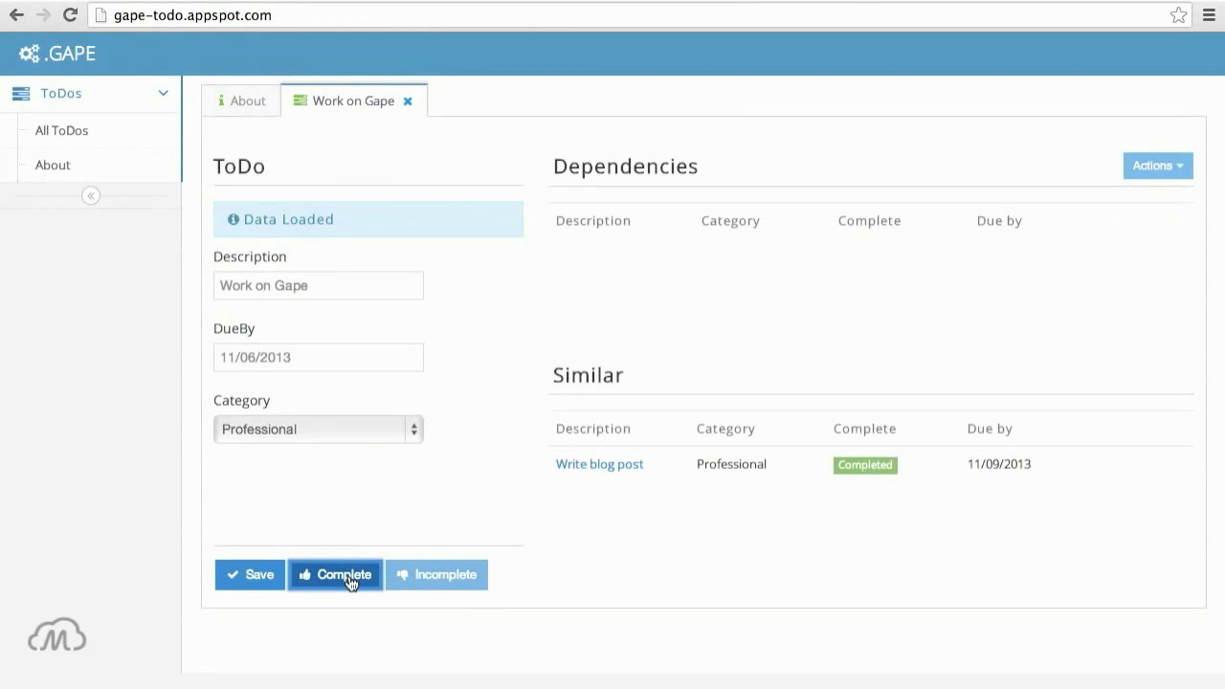
click(335, 574)
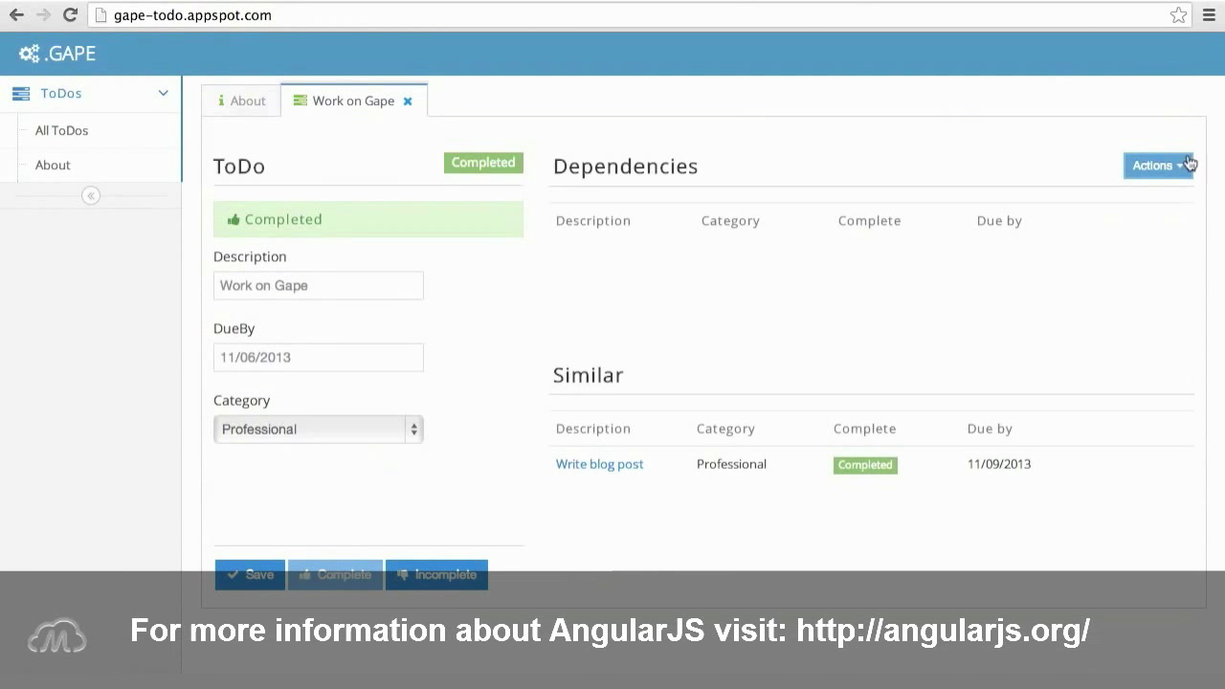
- Add Buy milk as a dependency of Work on Gape, then open Buy milk's details
click(1155, 165)
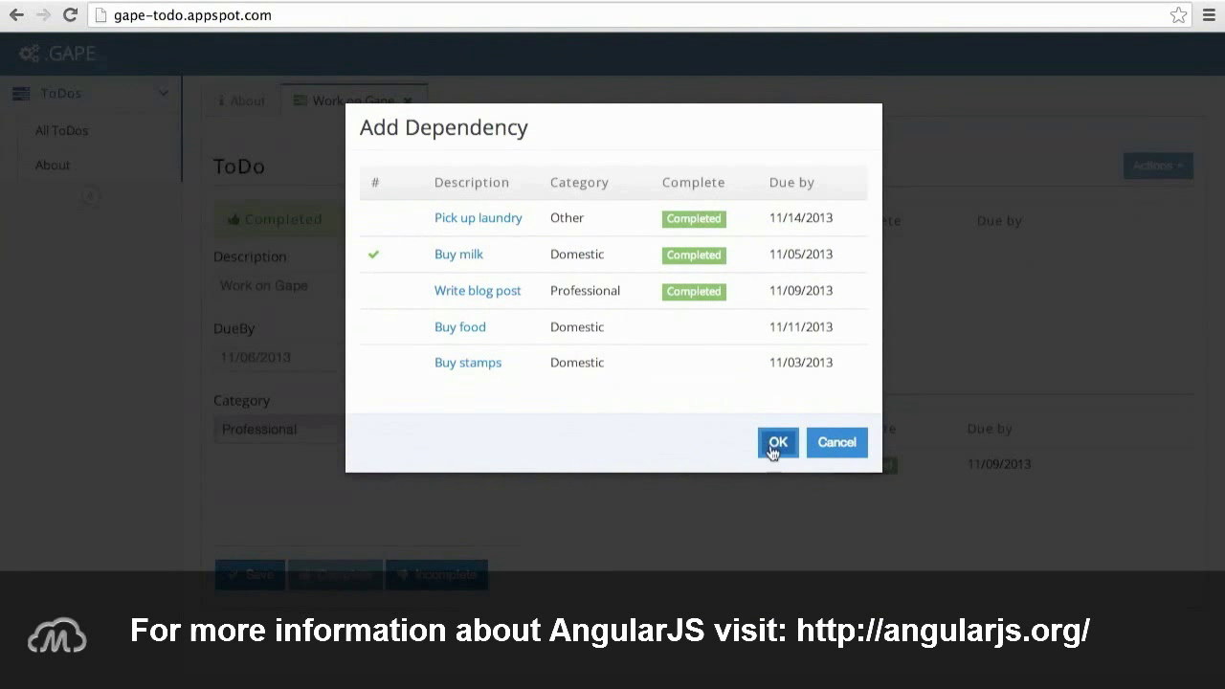
click(777, 442)
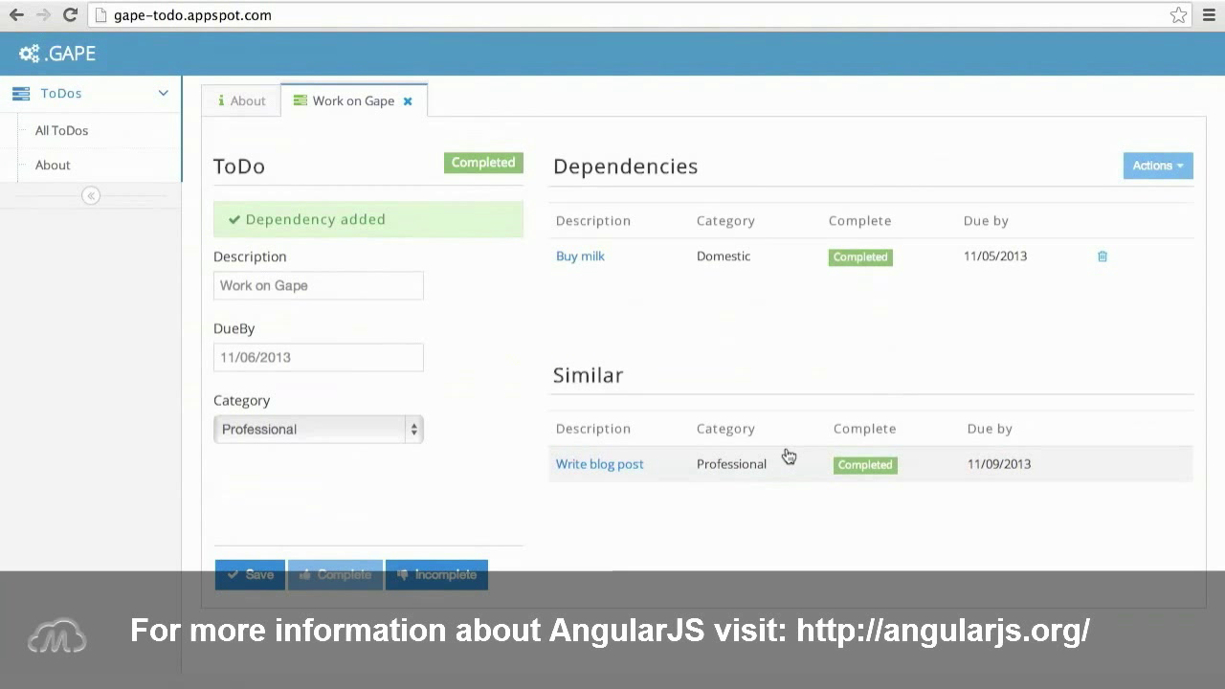
mouse_move(789, 453)
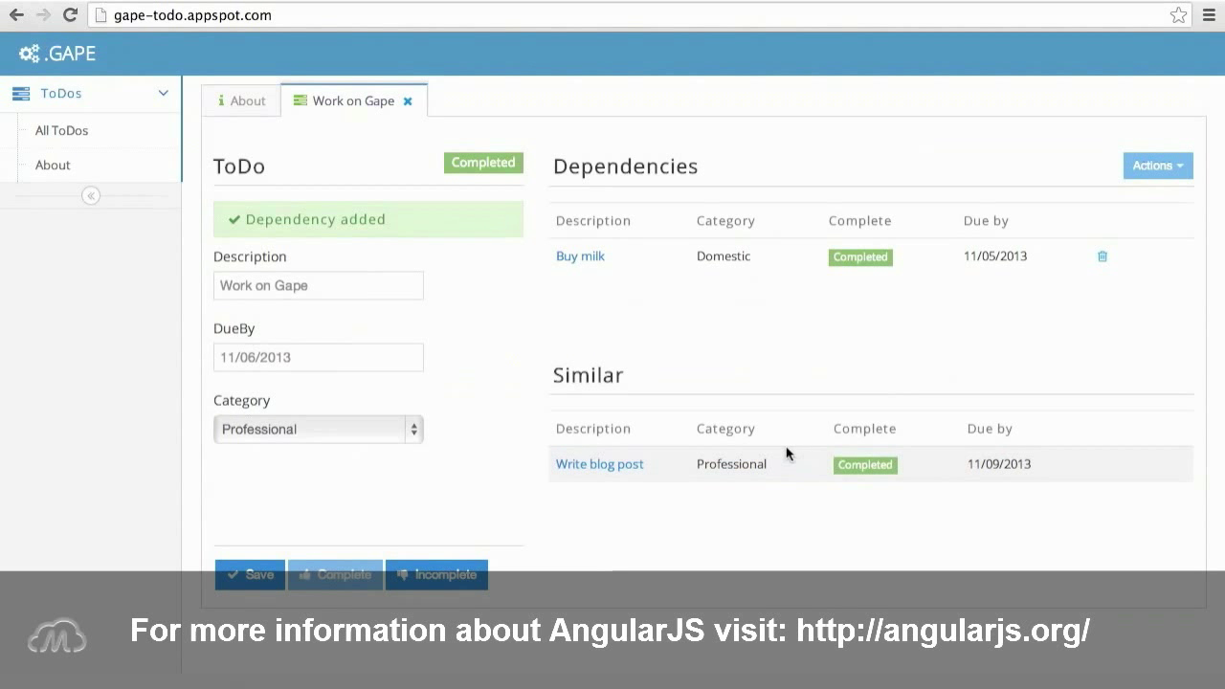
click(580, 256)
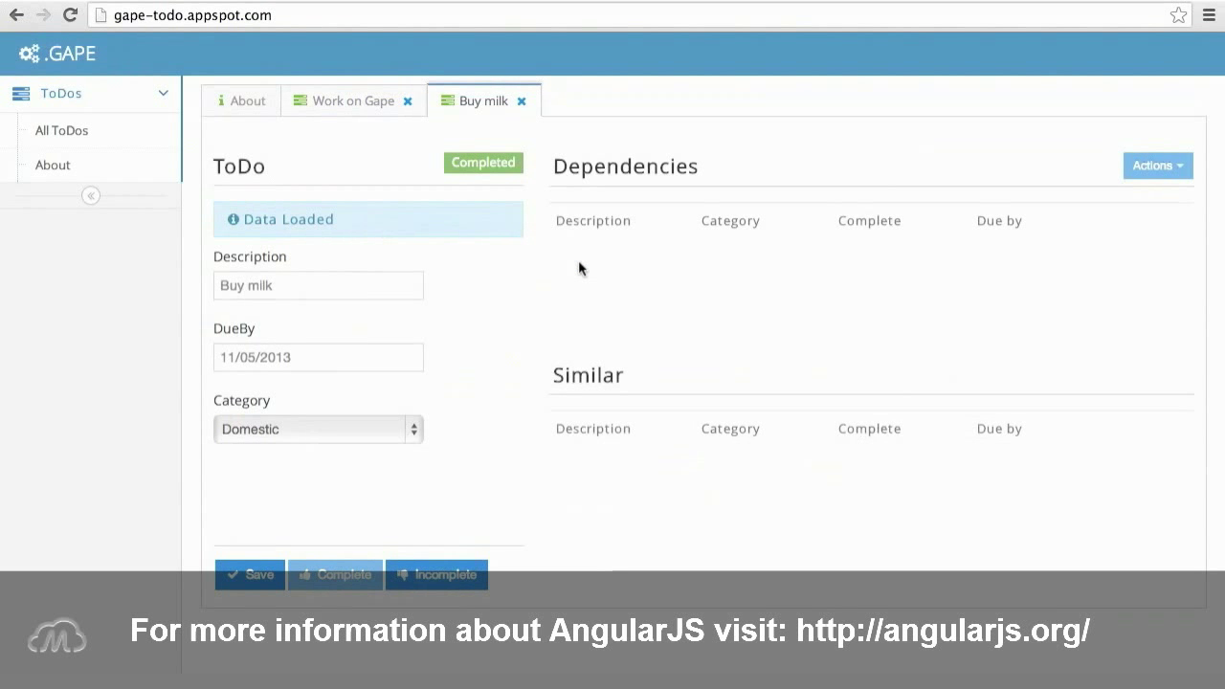